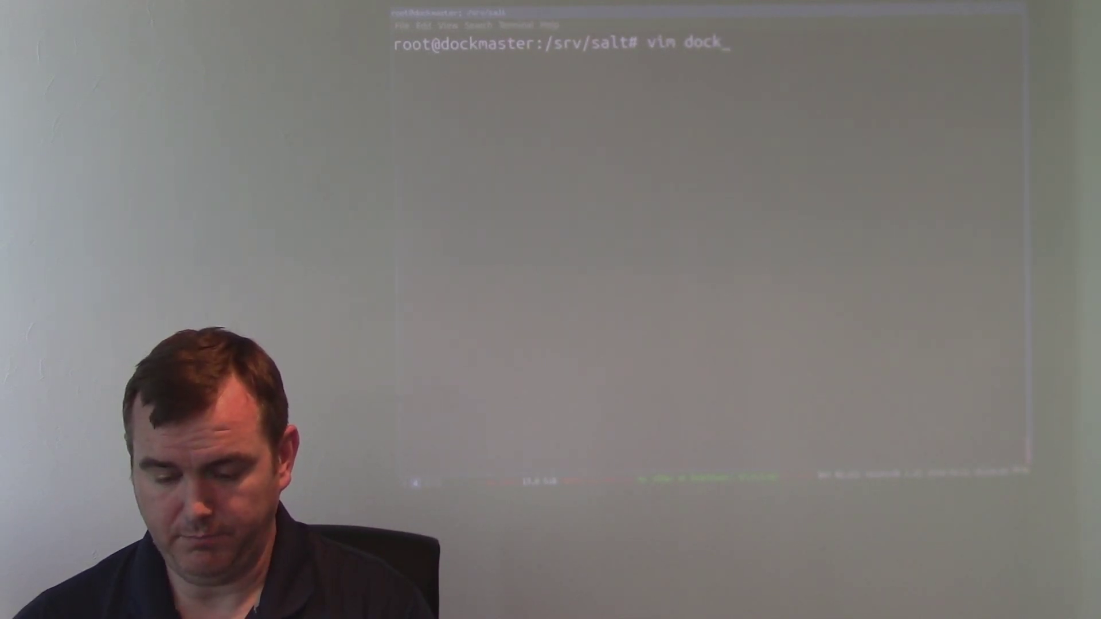
# Open dock_apache/init.sls in vim from /srv/salt using tab completion.
pyautogui.write('_ap')
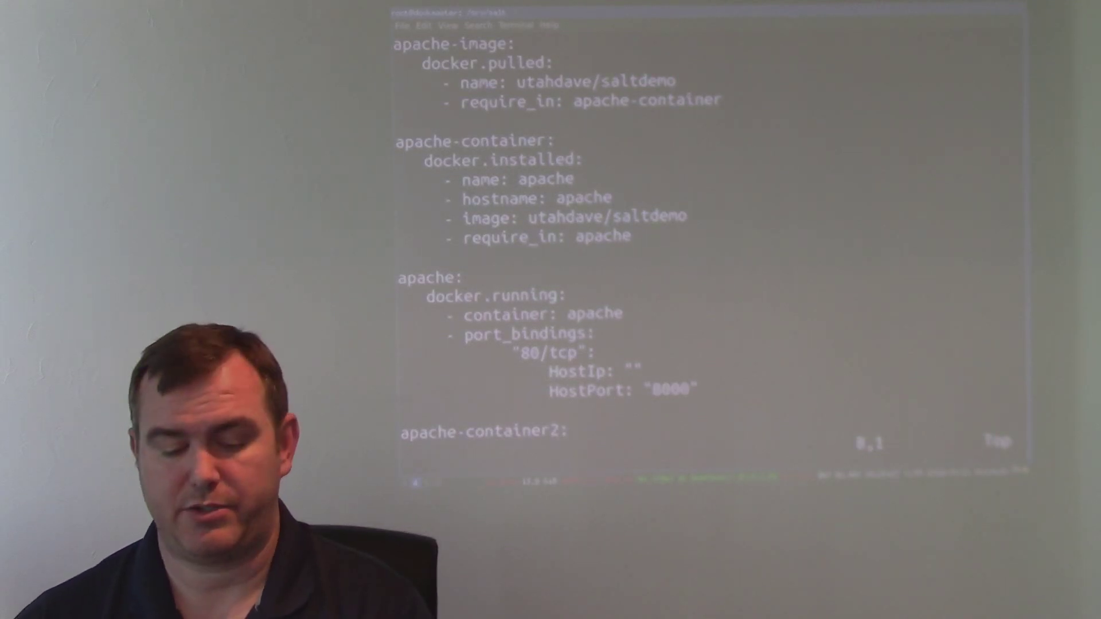
# Move down through the Apache image, container and port_bindings states before quitting vim.
pyautogui.press('V')
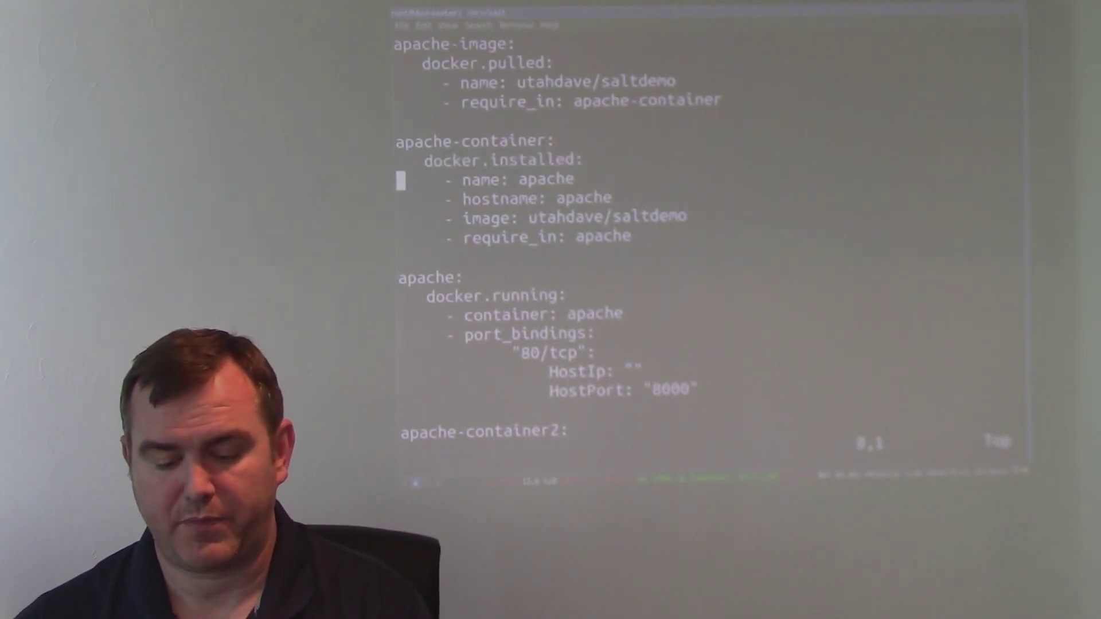
pyautogui.press('V')
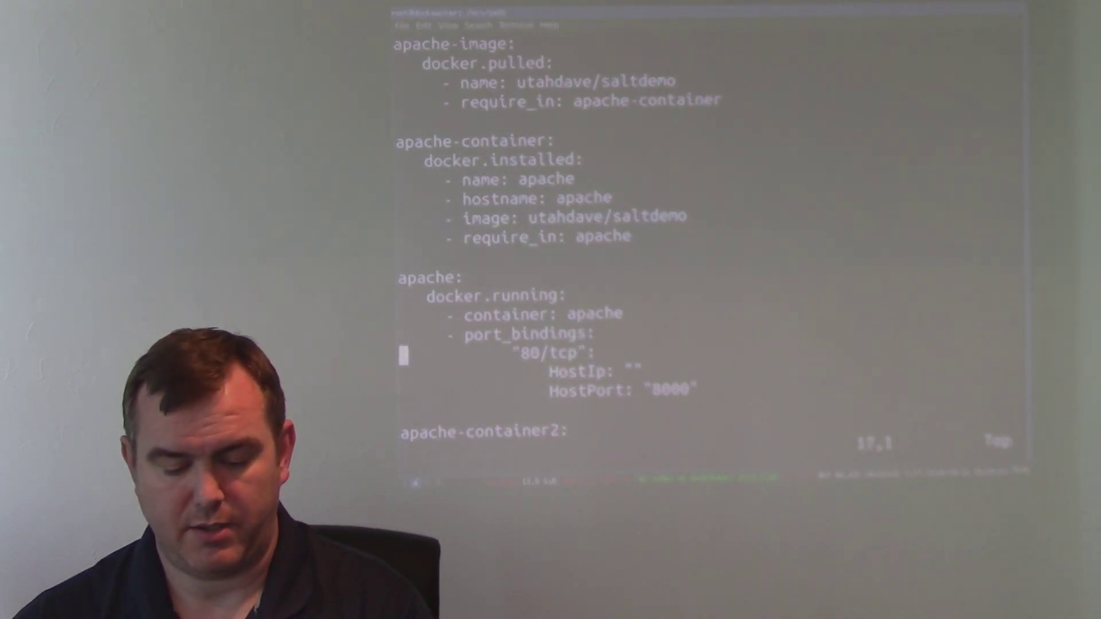
pyautogui.press('V')
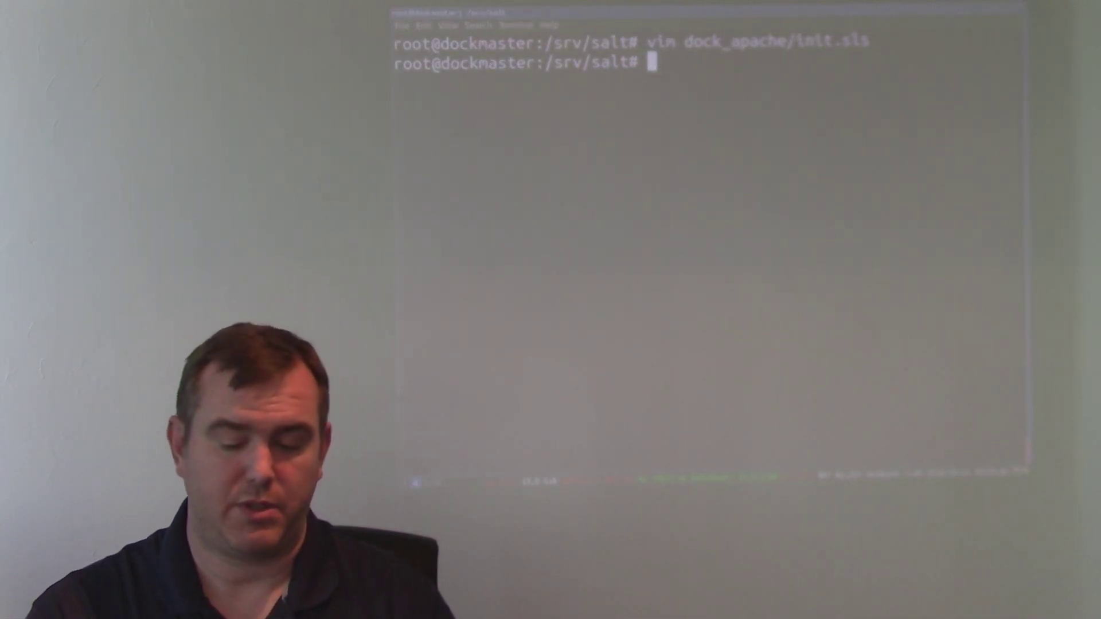
# Run time salt 'docker*' state.sls dock_apache so five states succeed and apache2 starts.
pyautogui.write("salt '")
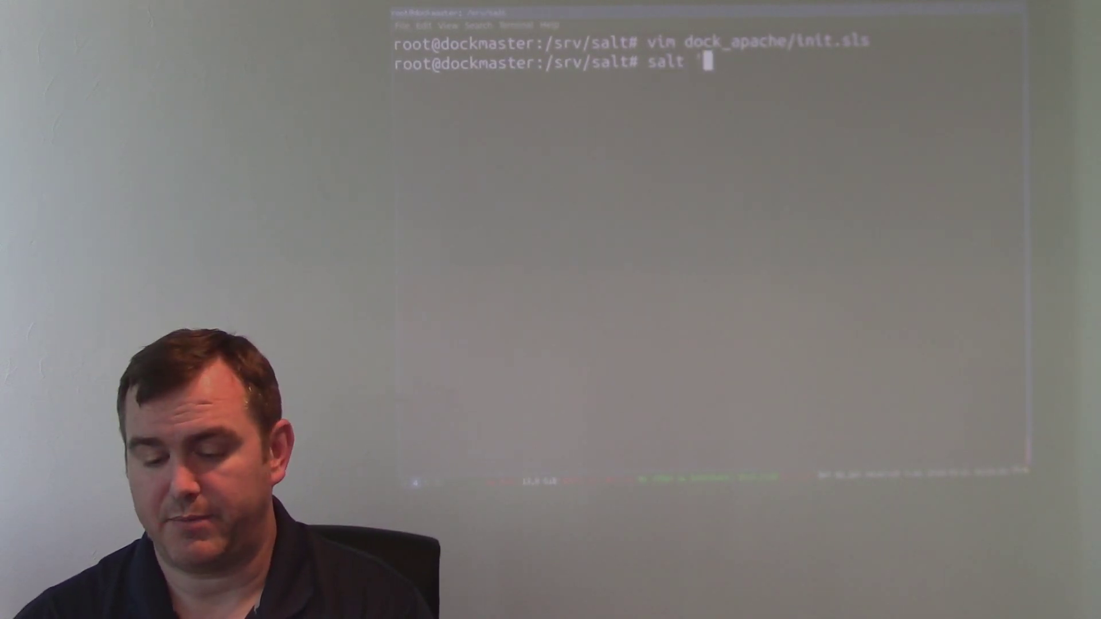
pyautogui.write('docker@*')
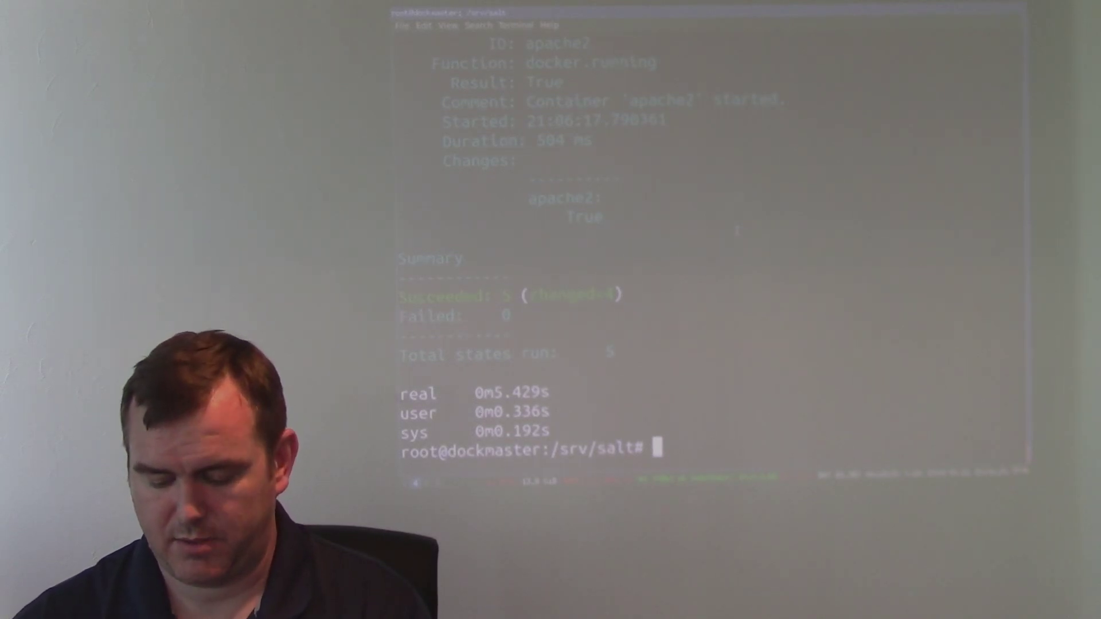
pyautogui.write("time salt 'docker0*' state.sls dock")
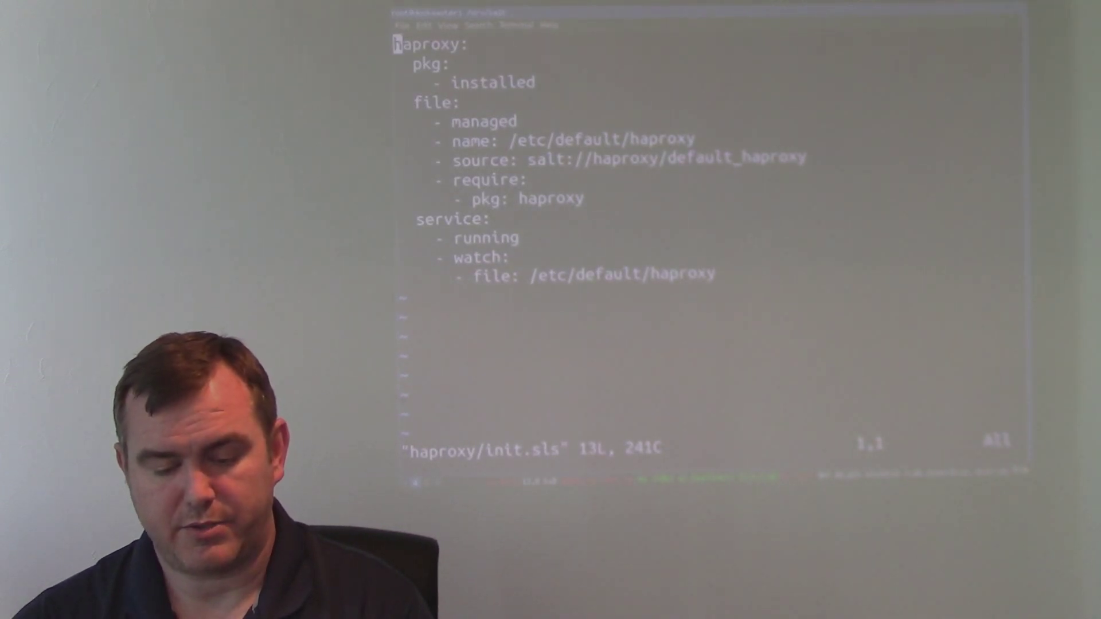
# Visually select the /etc/default/haproxy file-management block in haproxy/init.sls.
pyautogui.press('V')
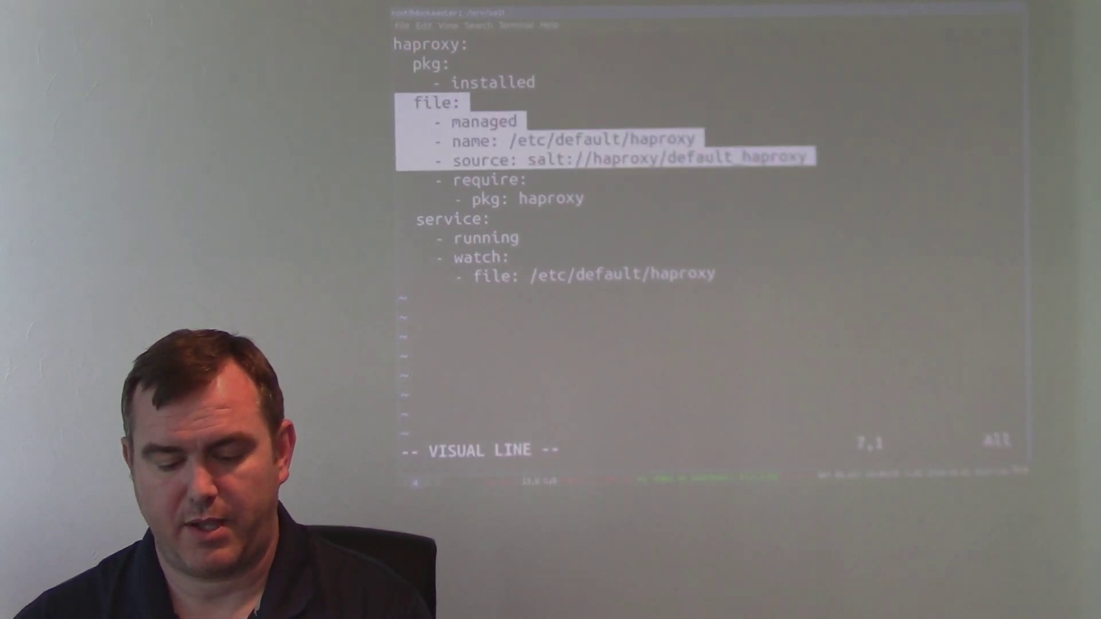
pyautogui.press('Down')
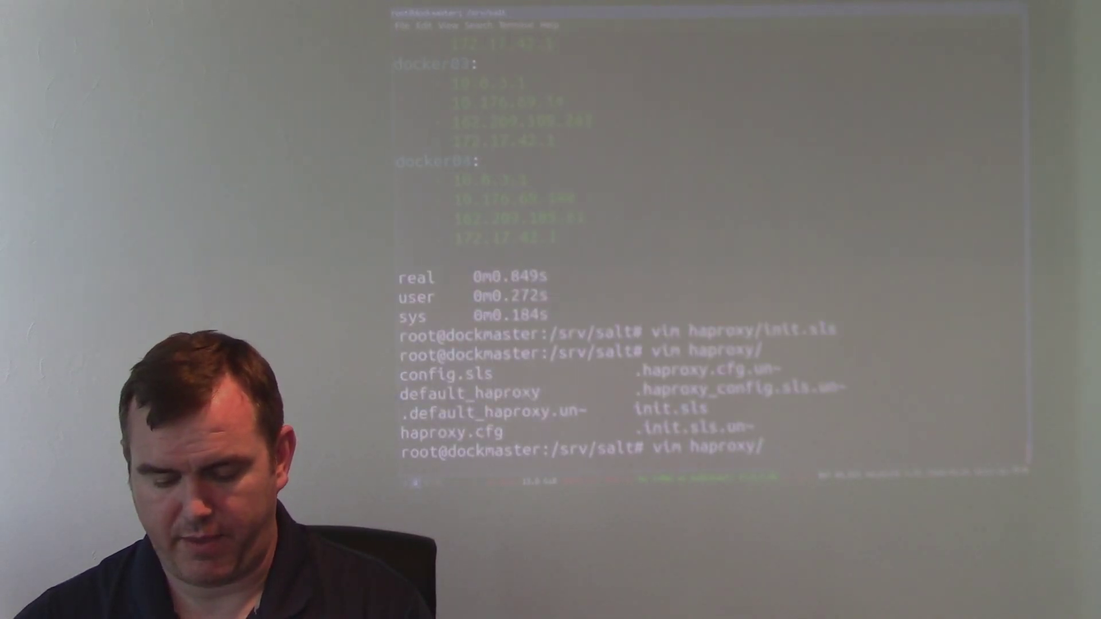
# Tab-complete a file starting with h from the haproxy folder to edit in vim.
pyautogui.write('h')
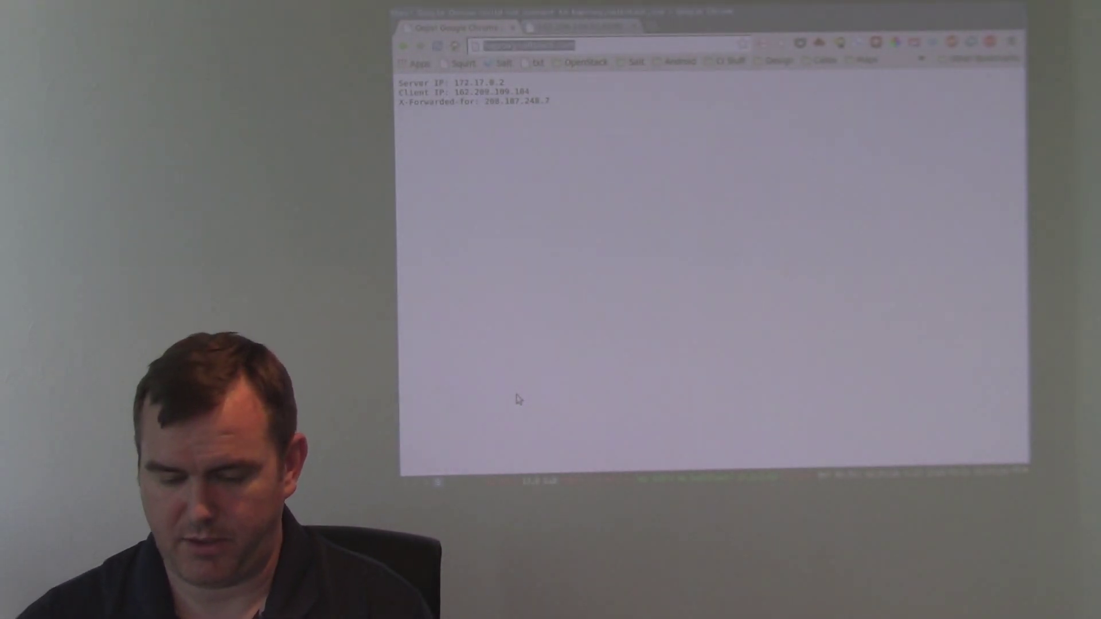
# Load haproxy.saltstack.com to see server IP 172.17.0.2 and the forwarded client address.
pyautogui.write('haproxy.saltstack.com')
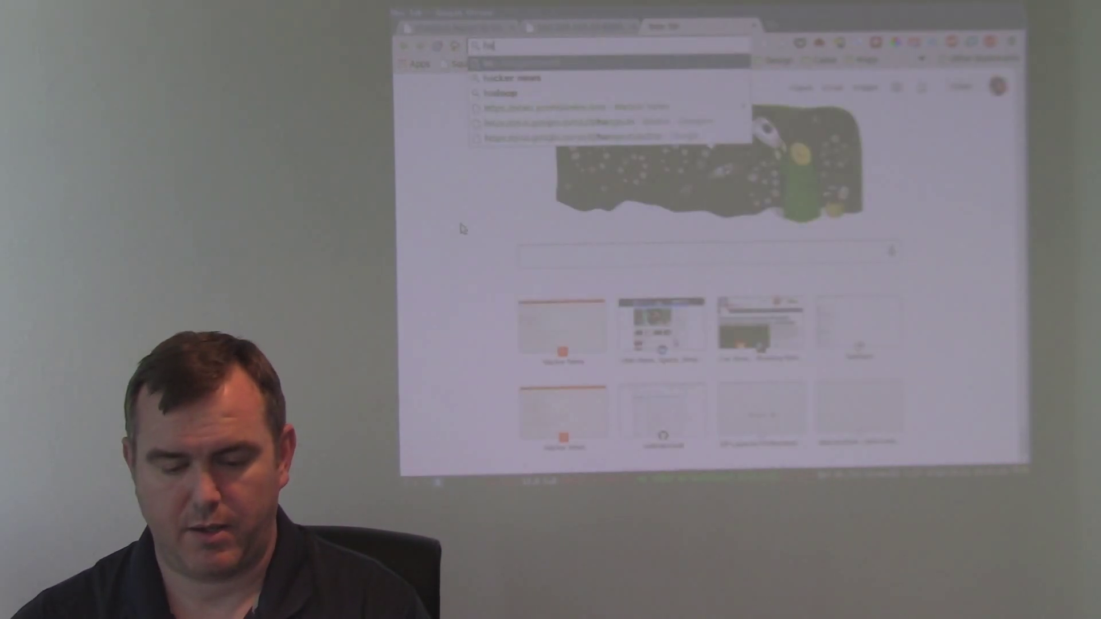
# Open the haproxy.saltstack.com stats report from the address-bar suggestion in a new tab.
pyautogui.write('haproxy?stats')
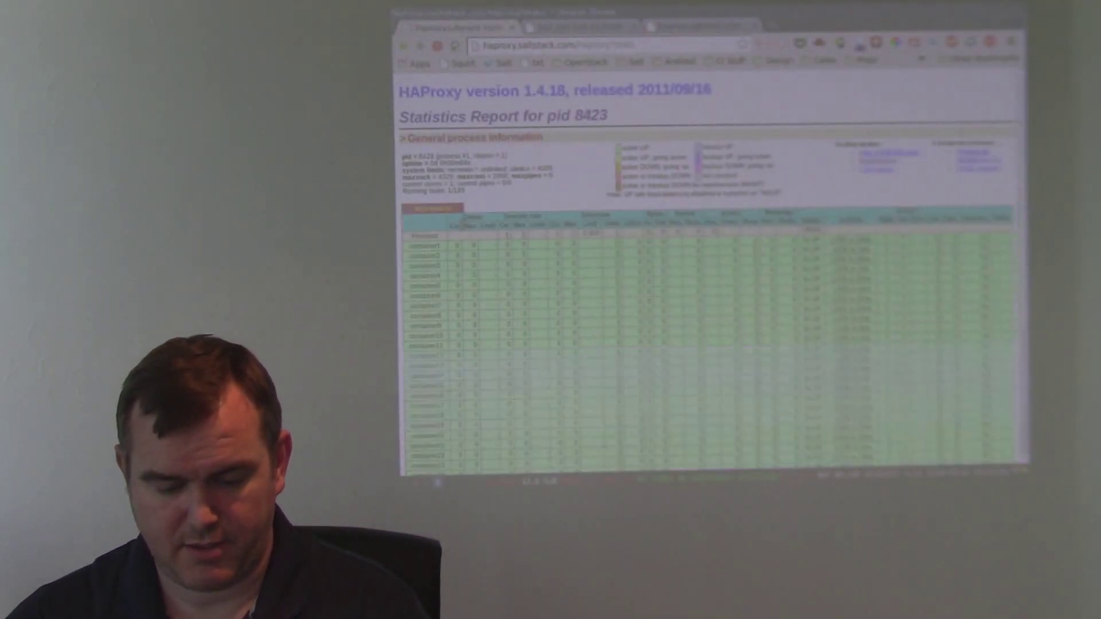
# Scroll down the HAProxy stats table of green, up backend containers.
pyautogui.scroll(-3)
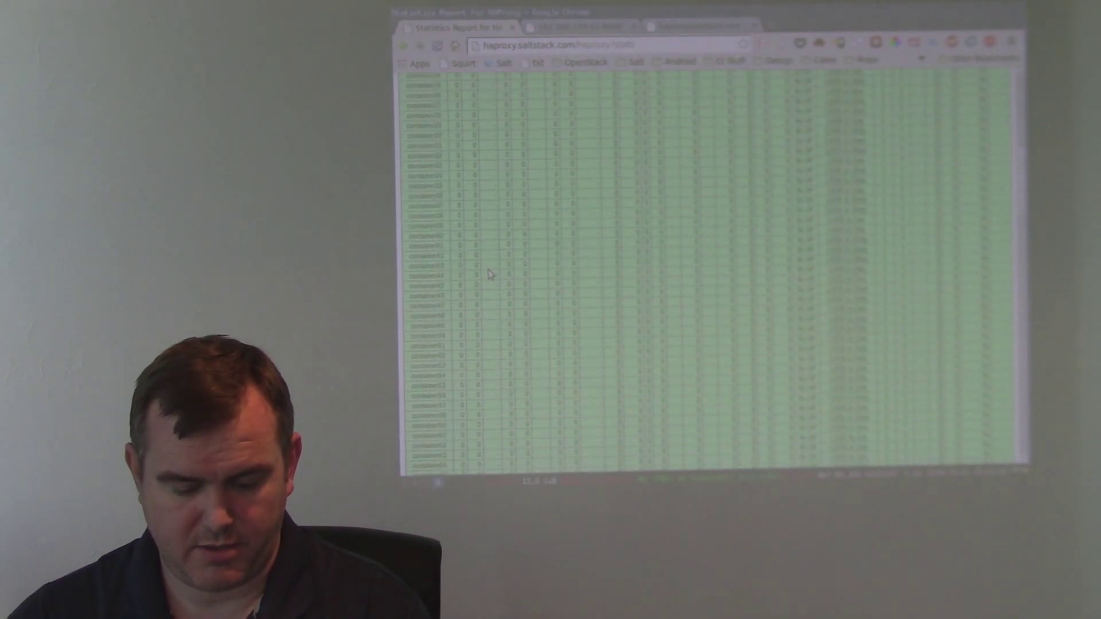